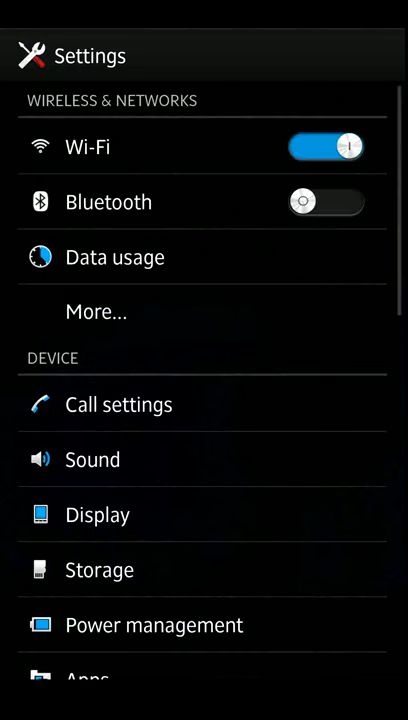
Reach the Brightness dialog under Display, with adapt-to-lighting enabled.
click(98, 514)
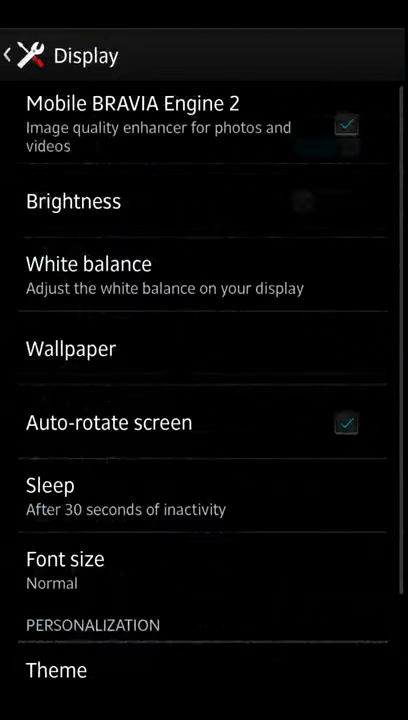
click(72, 200)
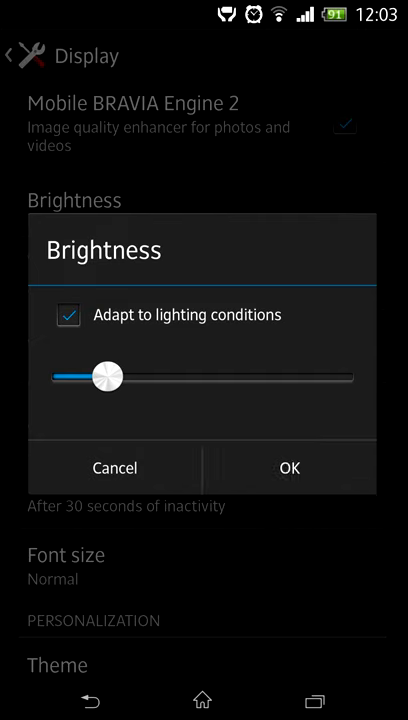
Confirm the brightness setting with OK, returning to the Display list.
click(288, 468)
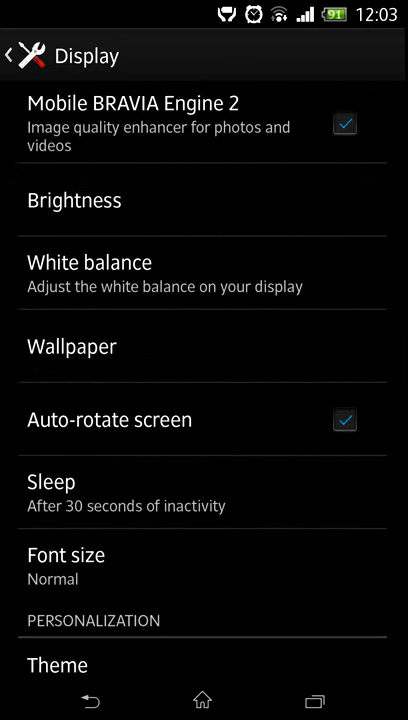
Return from Display to the main Settings list and enter Sound, where Clear Phase and xLOUD are on.
click(74, 200)
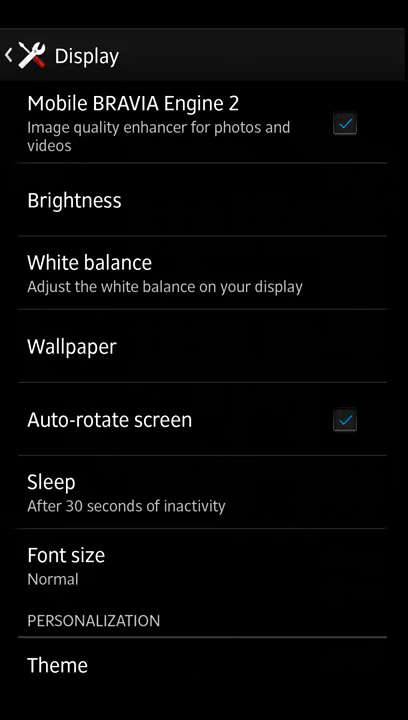
click(88, 262)
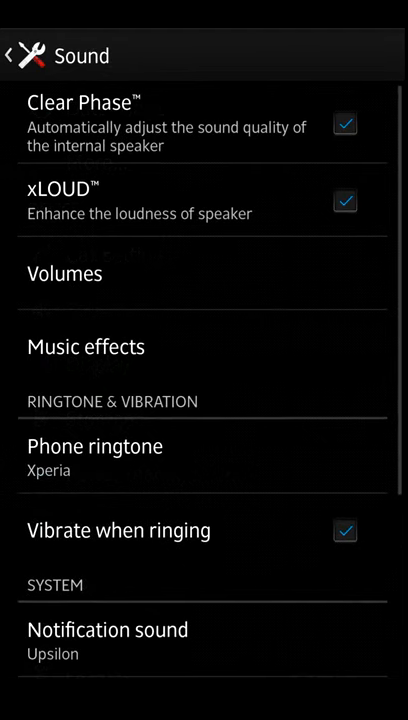
Scroll the Sound list to confirm Vibrate on touch is unchecked.
scroll(down, 3)
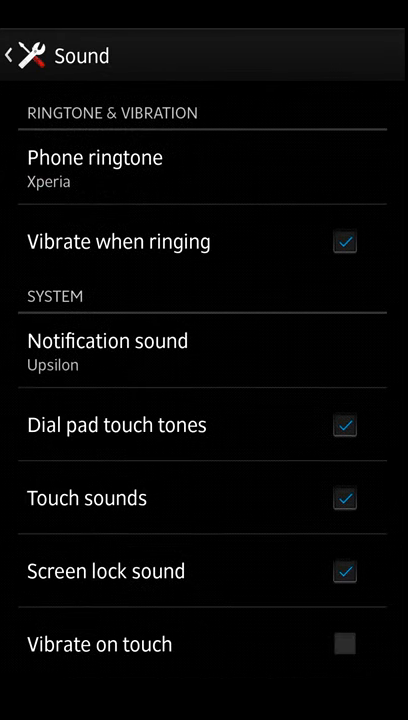
scroll(down, 3)
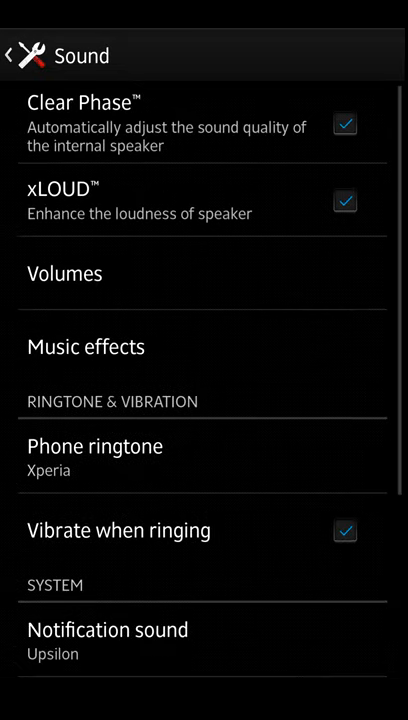
scroll(down, 3)
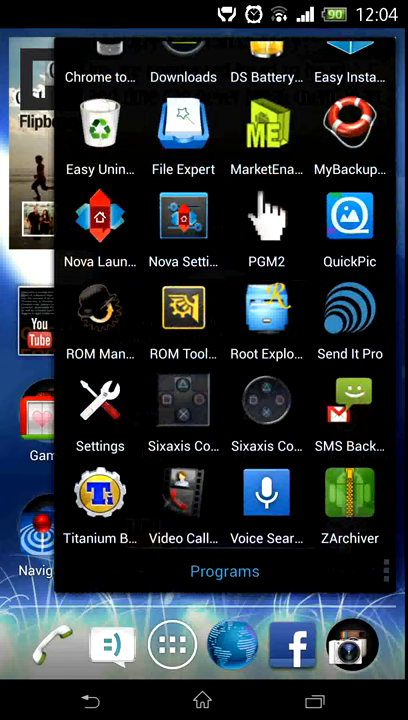
In Titanium Backup's Batch actions, run Defrost all user & system apps to list the affected apps.
click(100, 504)
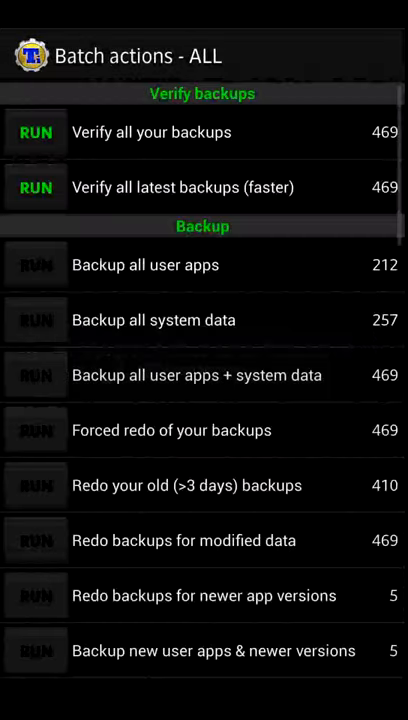
scroll(down, 3)
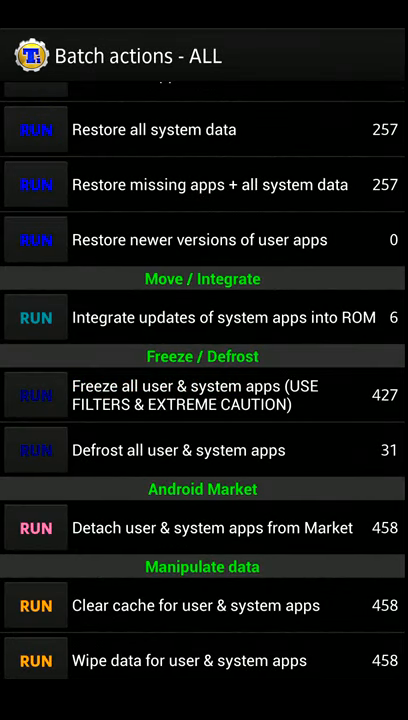
click(36, 450)
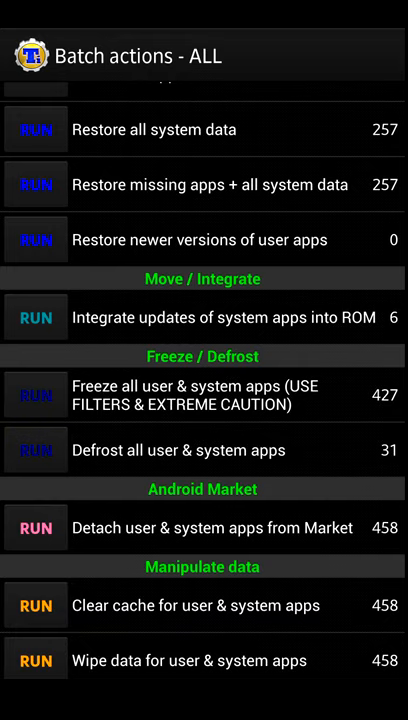
click(36, 448)
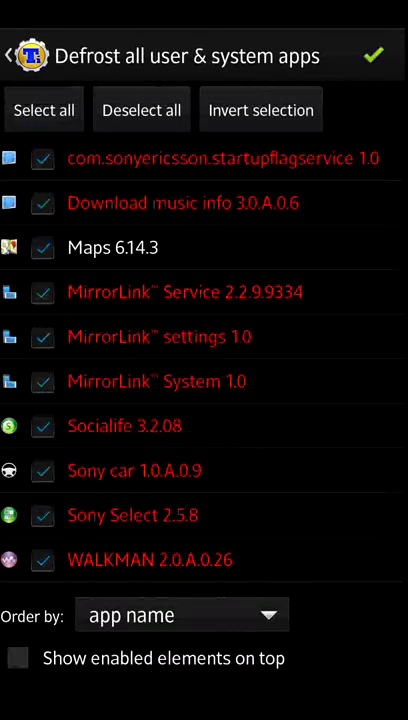
Reopen the defrost-all list and scroll through its first frozen apps, all checked.
click(20, 56)
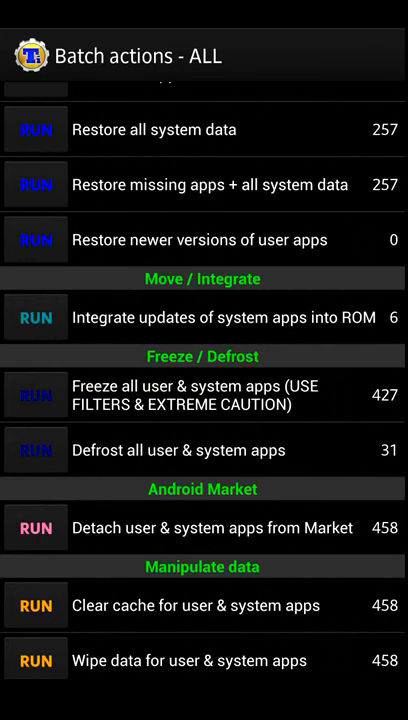
click(36, 450)
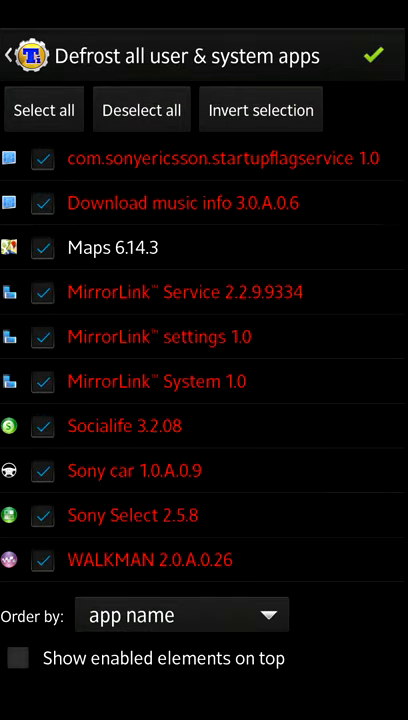
scroll(down, 3)
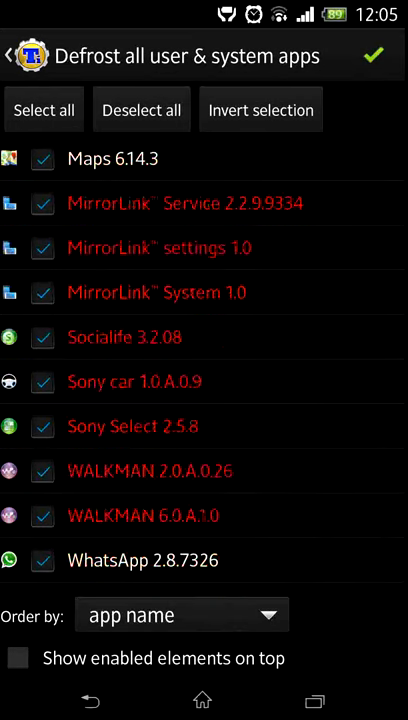
scroll(down, 3)
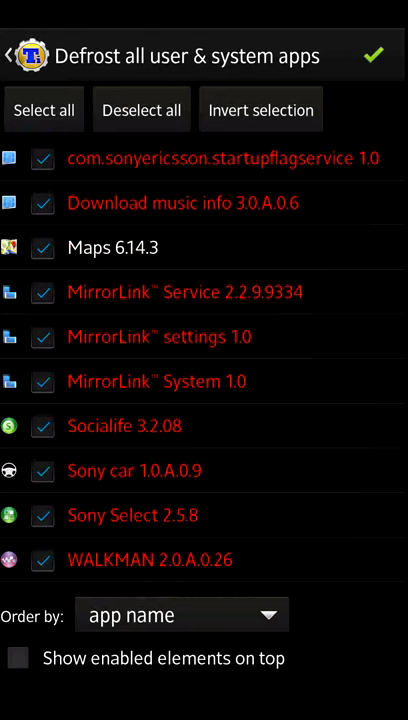
scroll(down, 3)
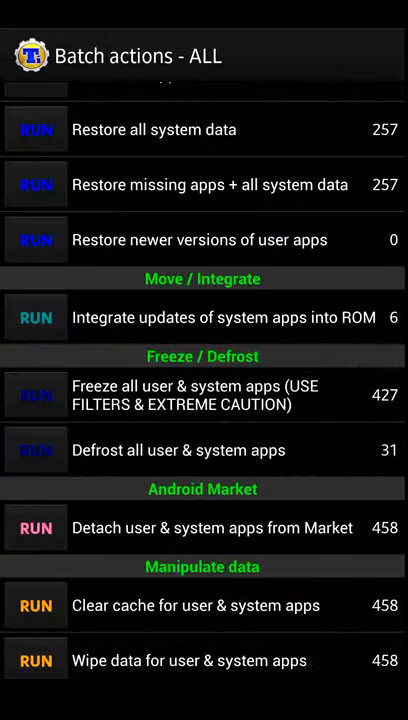
Review the rest of the defrost-all list without defrosting anything, ending back near the top.
click(36, 450)
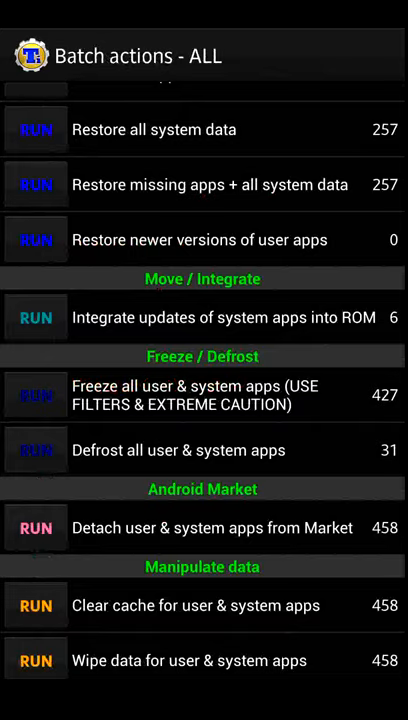
click(36, 450)
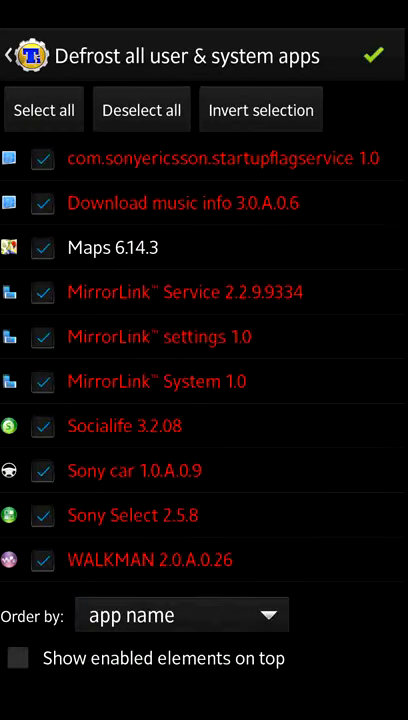
scroll(down, 3)
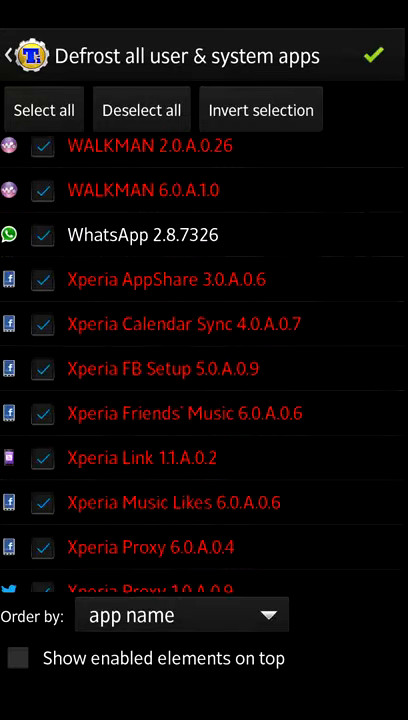
scroll(down, 3)
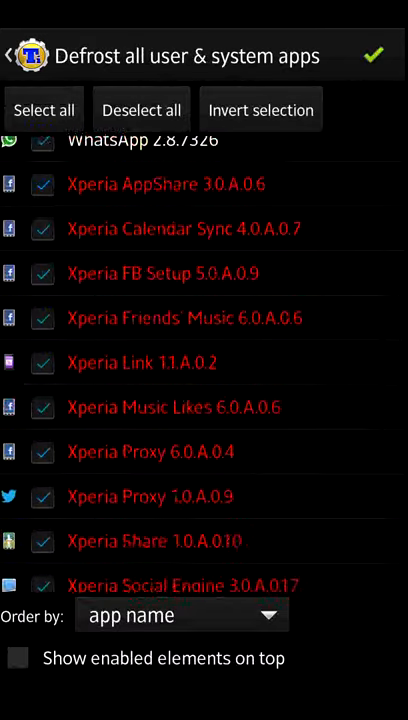
scroll(down, 3)
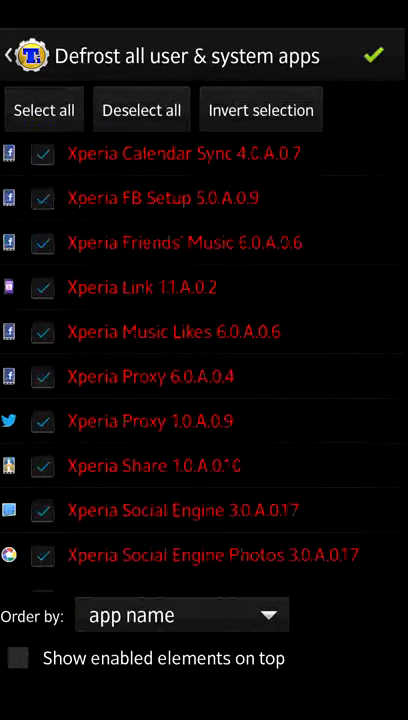
scroll(up, 3)
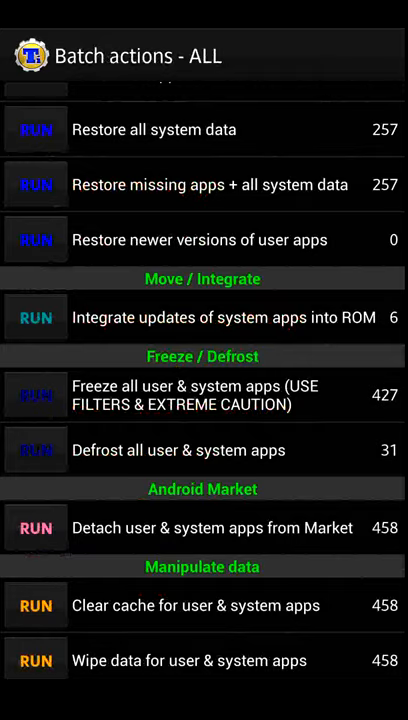
In the defrost-all list, uncheck Xperia Home, Xperia keyboard and Xperia wallpapers, leaving the rest included.
click(36, 450)
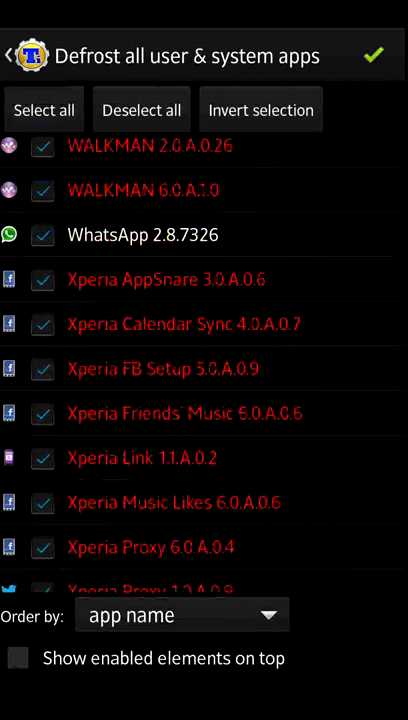
scroll(down, 3)
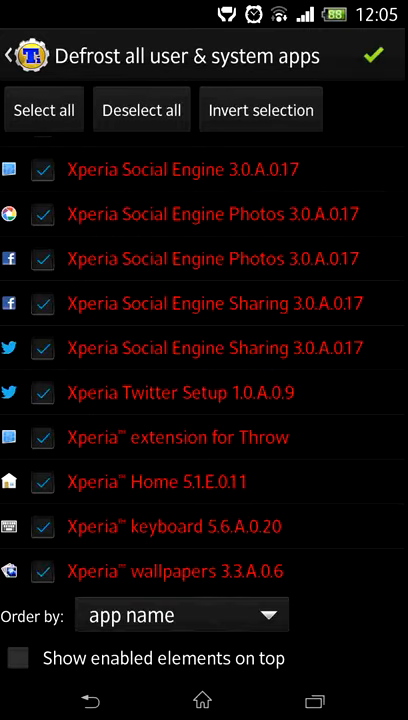
scroll(up, 3)
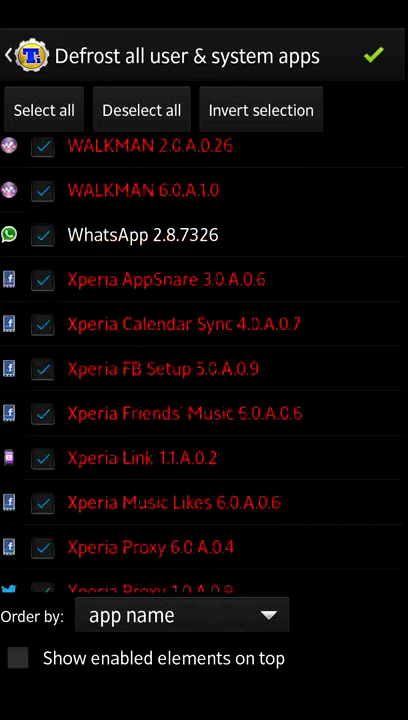
scroll(down, 3)
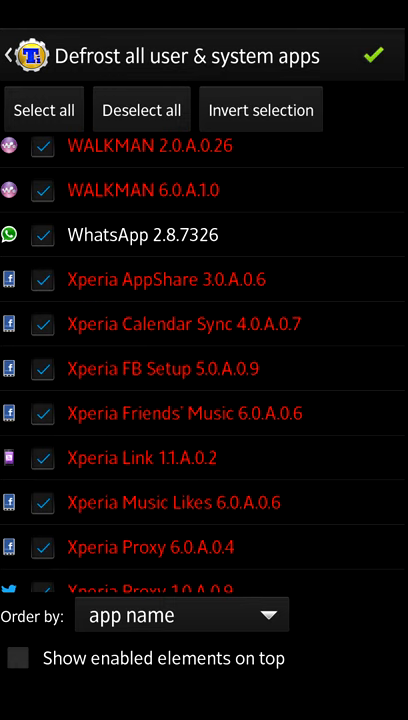
scroll(down, 3)
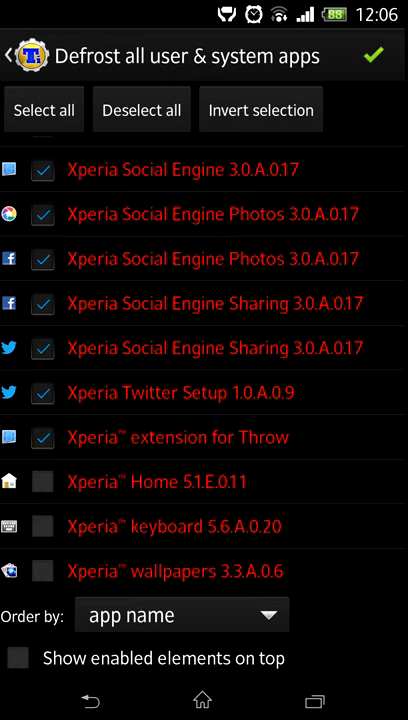